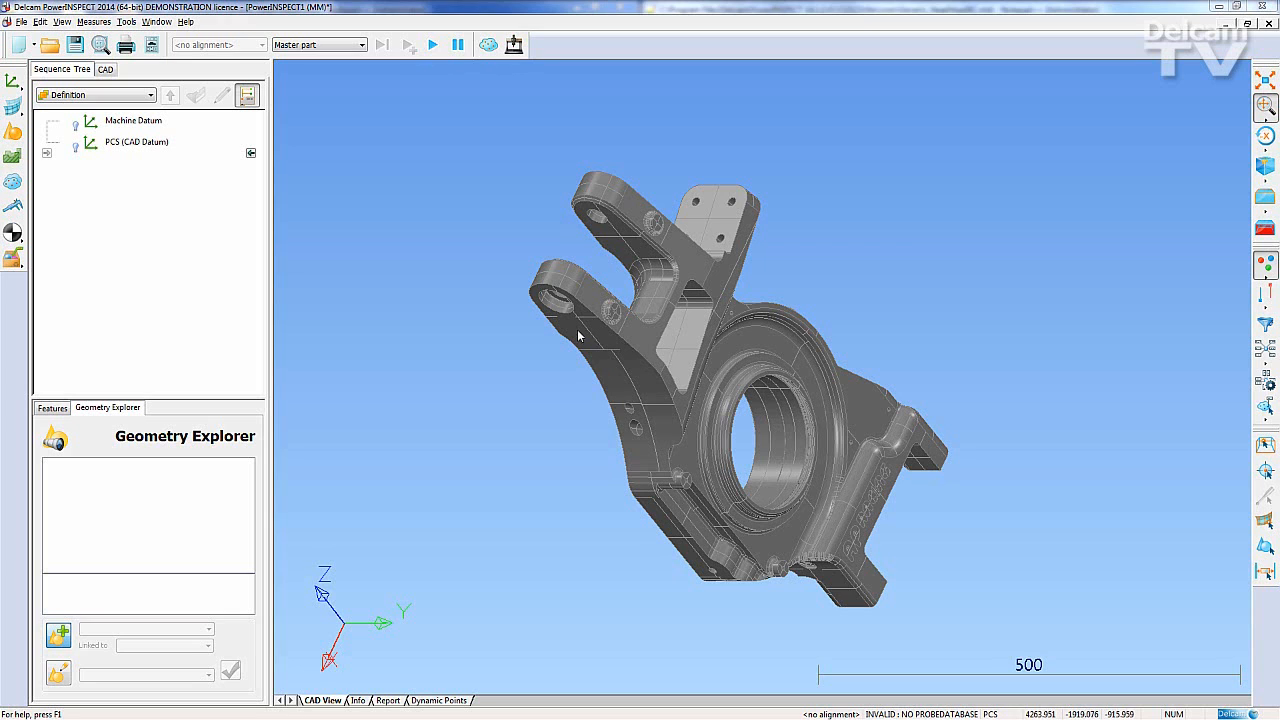
Step: Open the Custom Toolbars dialog from the View > Toolbars > Custom menu
click(61, 24)
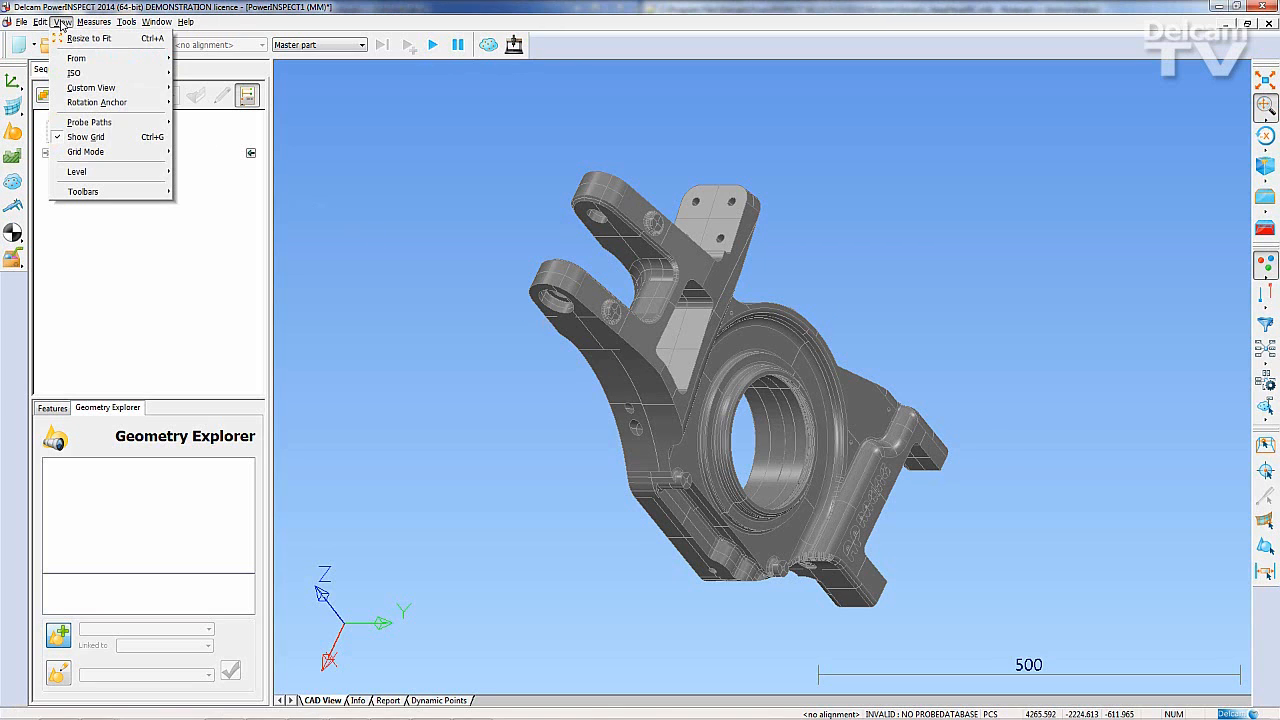
mouse_move(83, 191)
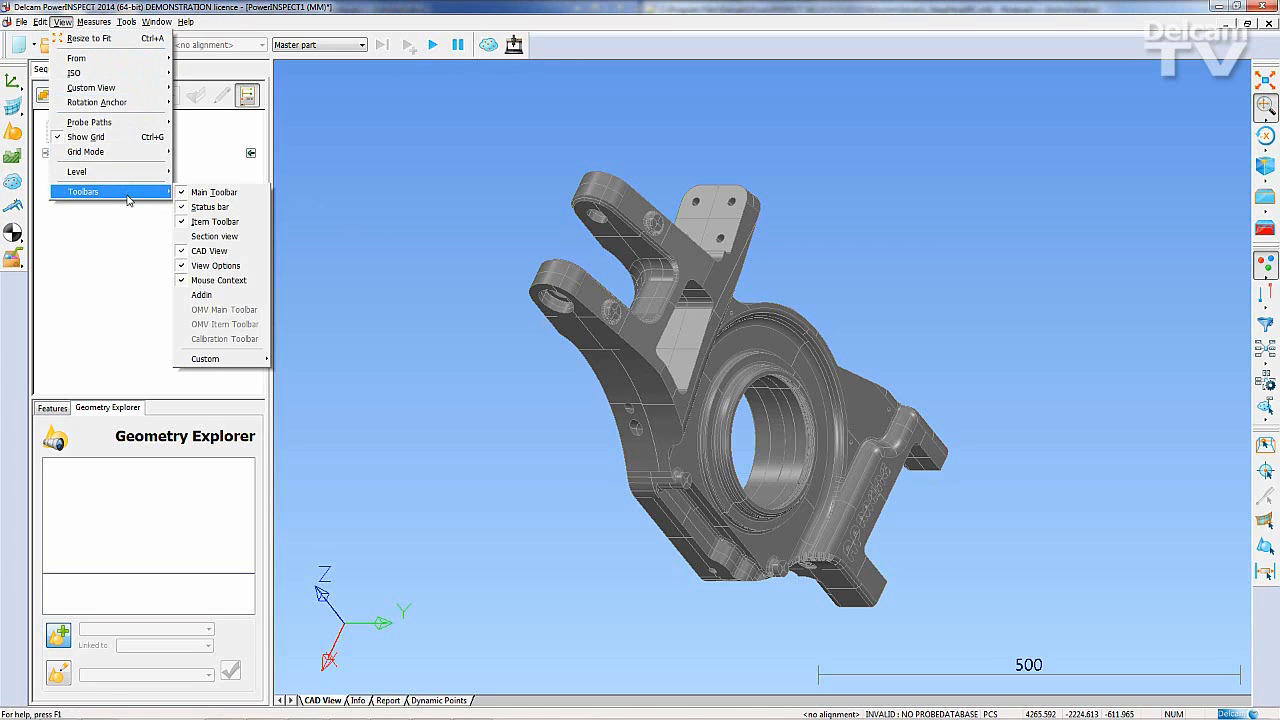
mouse_move(204, 358)
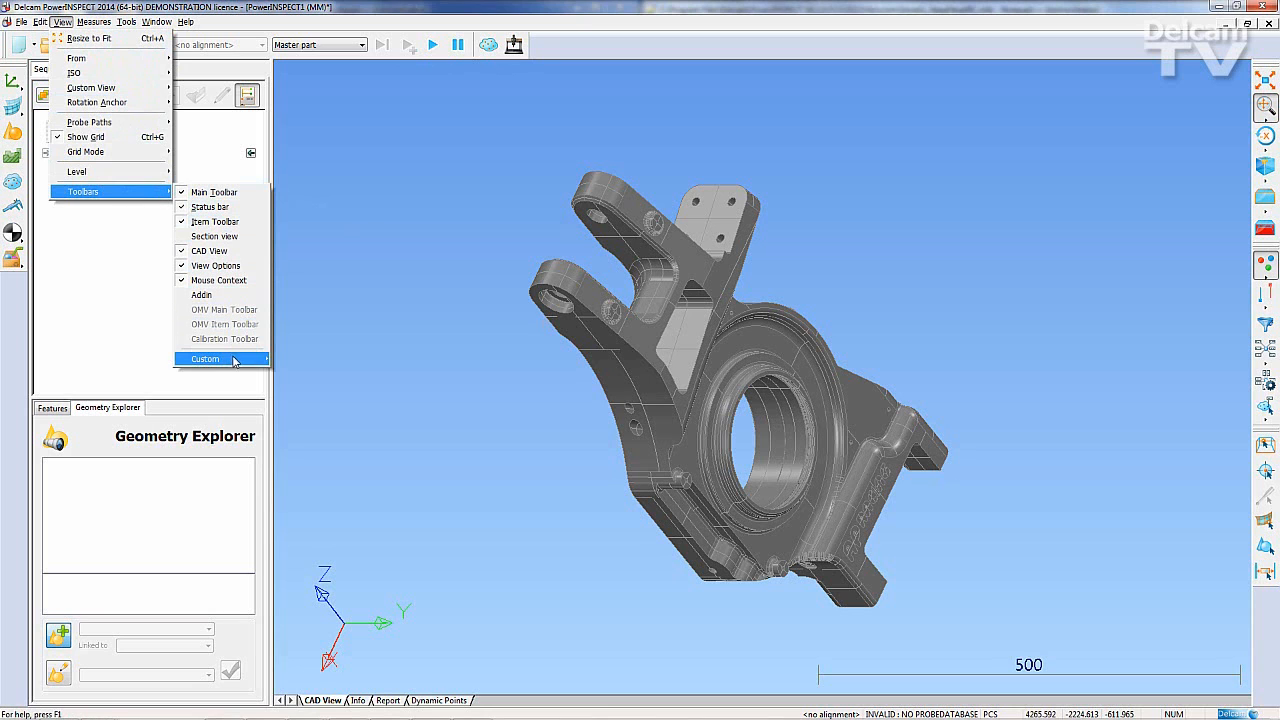
mouse_move(312, 363)
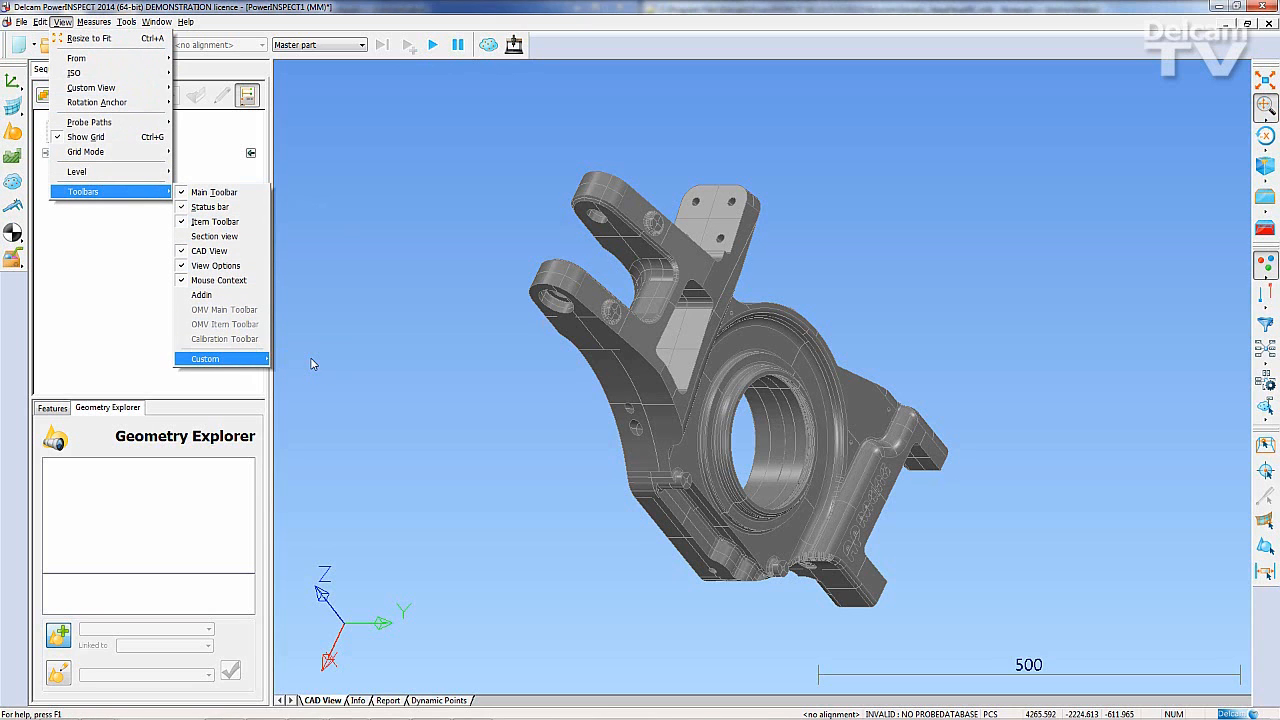
click(205, 358)
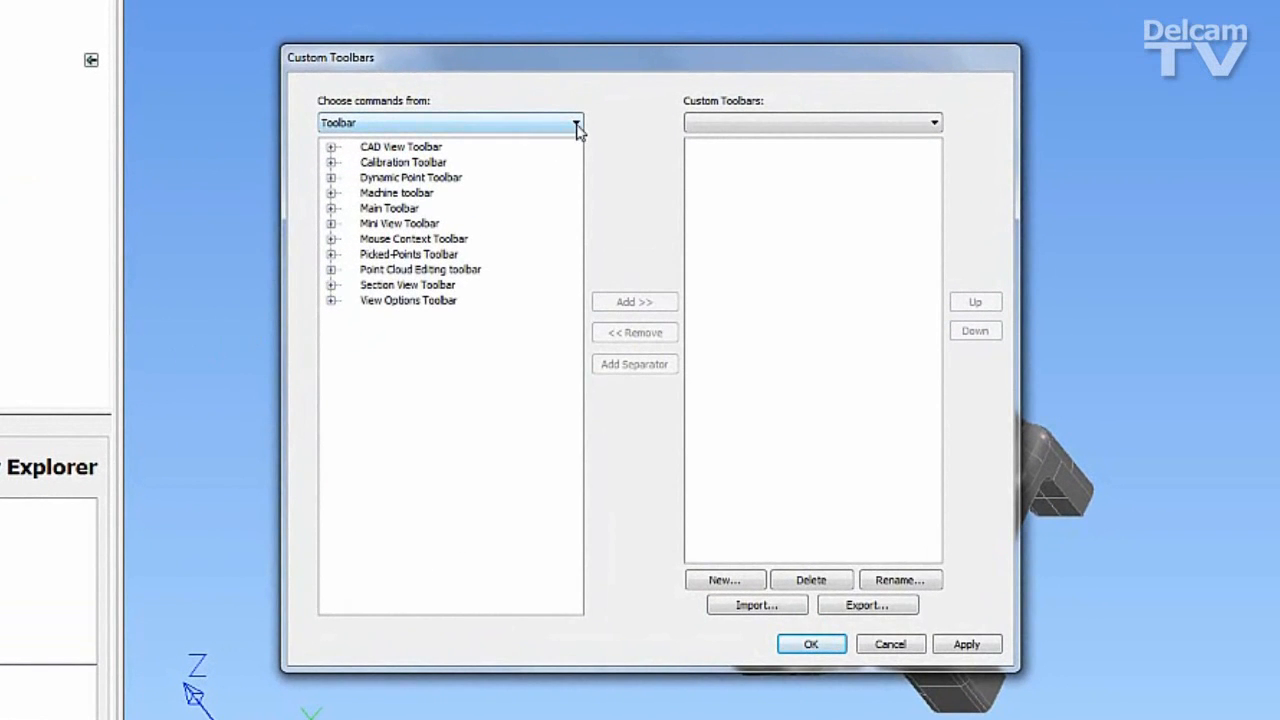
Step: Keep Toolbar as the command source and add a new toolbar named 'Custom Toolbar'
click(574, 122)
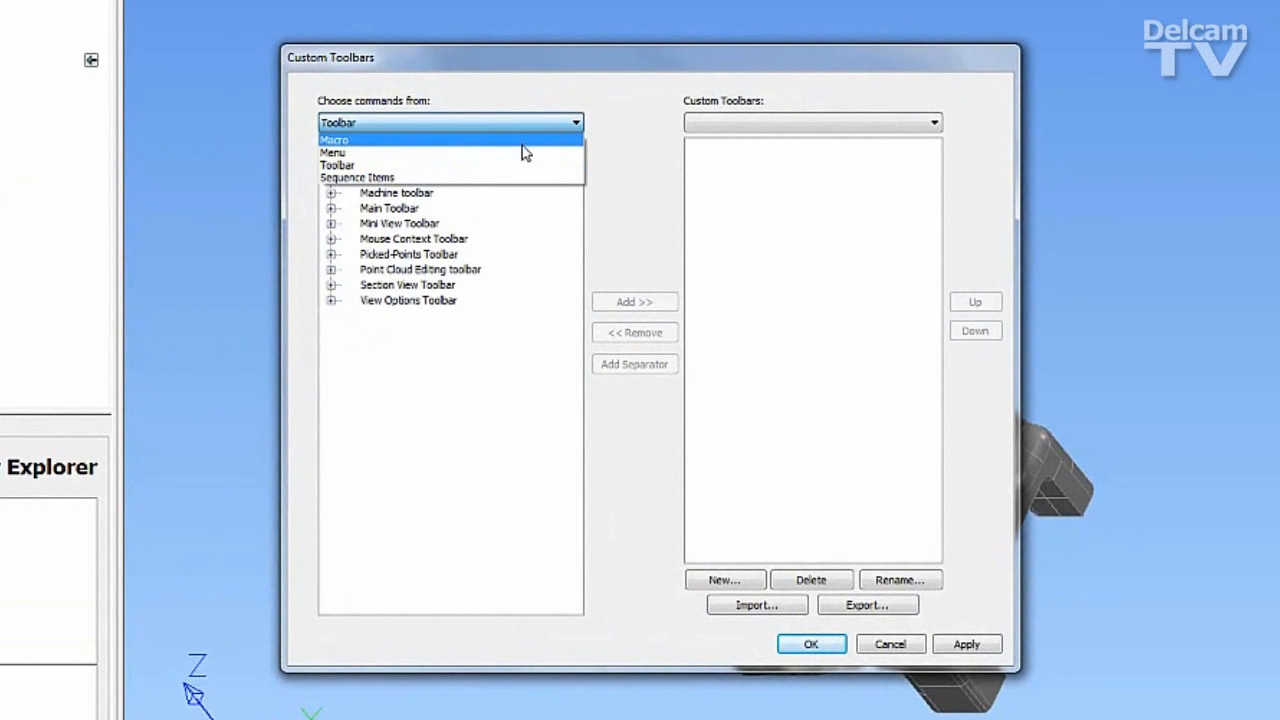
mouse_move(510, 185)
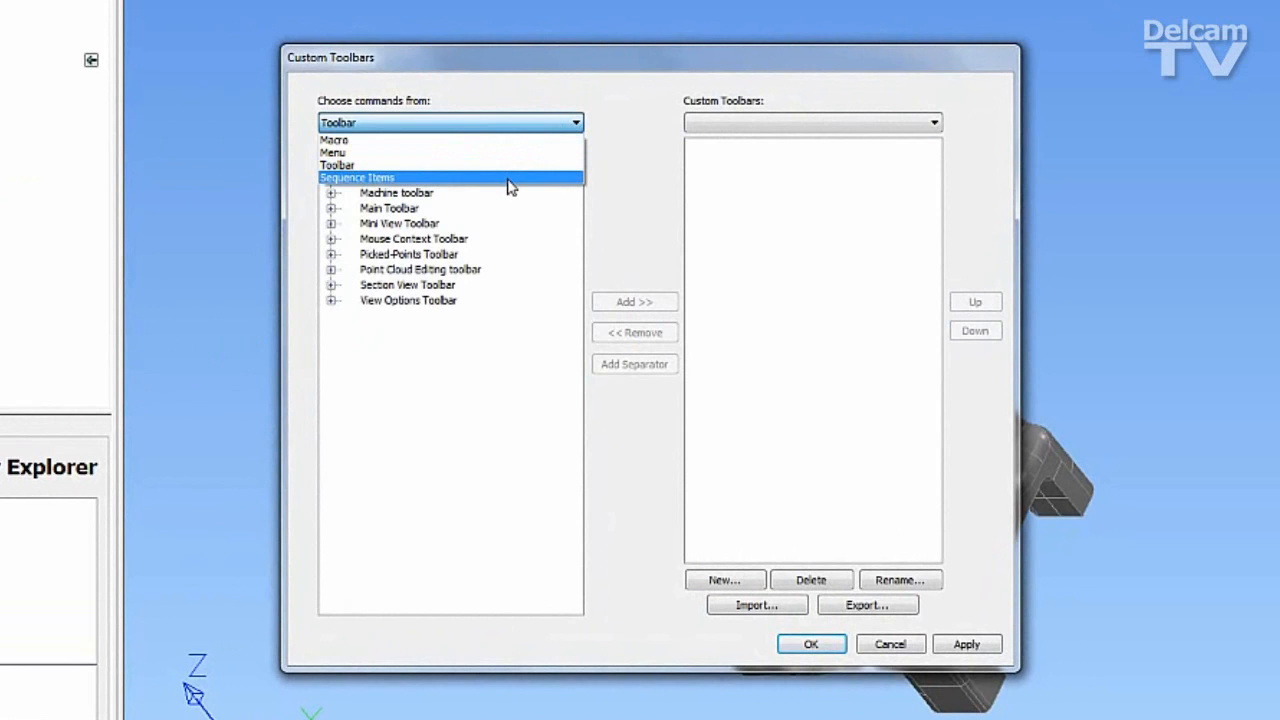
mouse_move(503, 199)
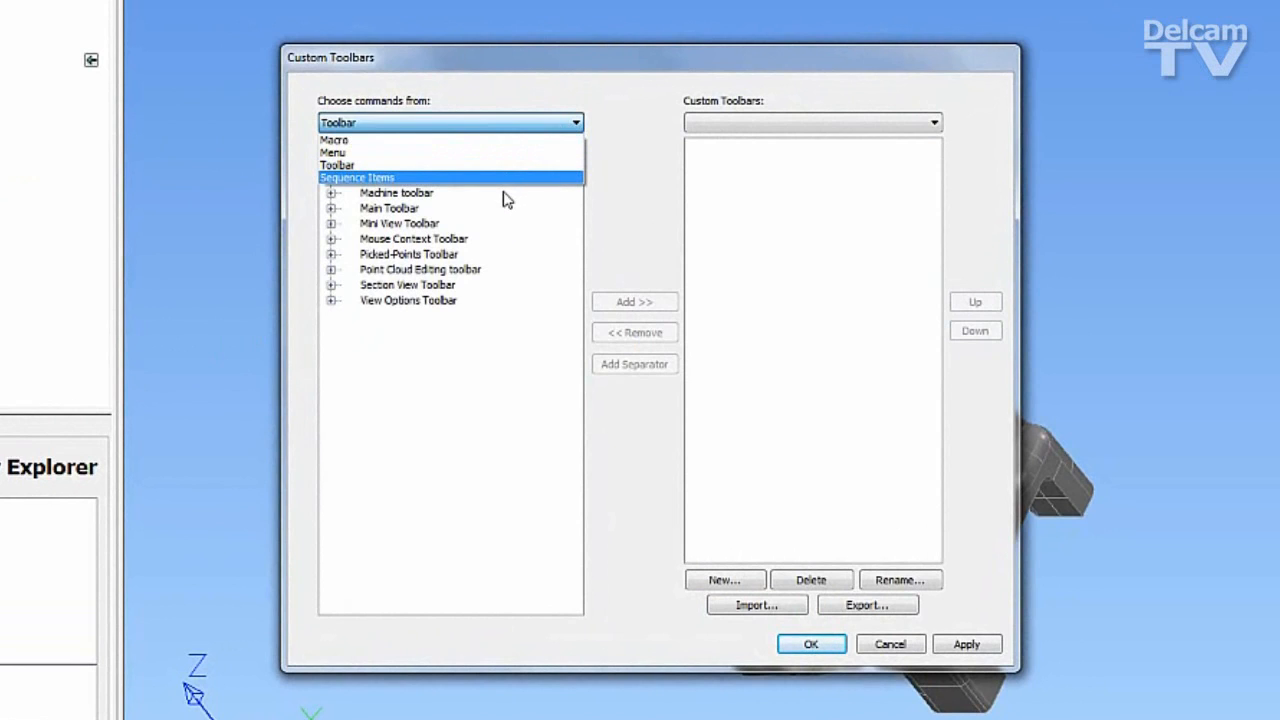
click(333, 164)
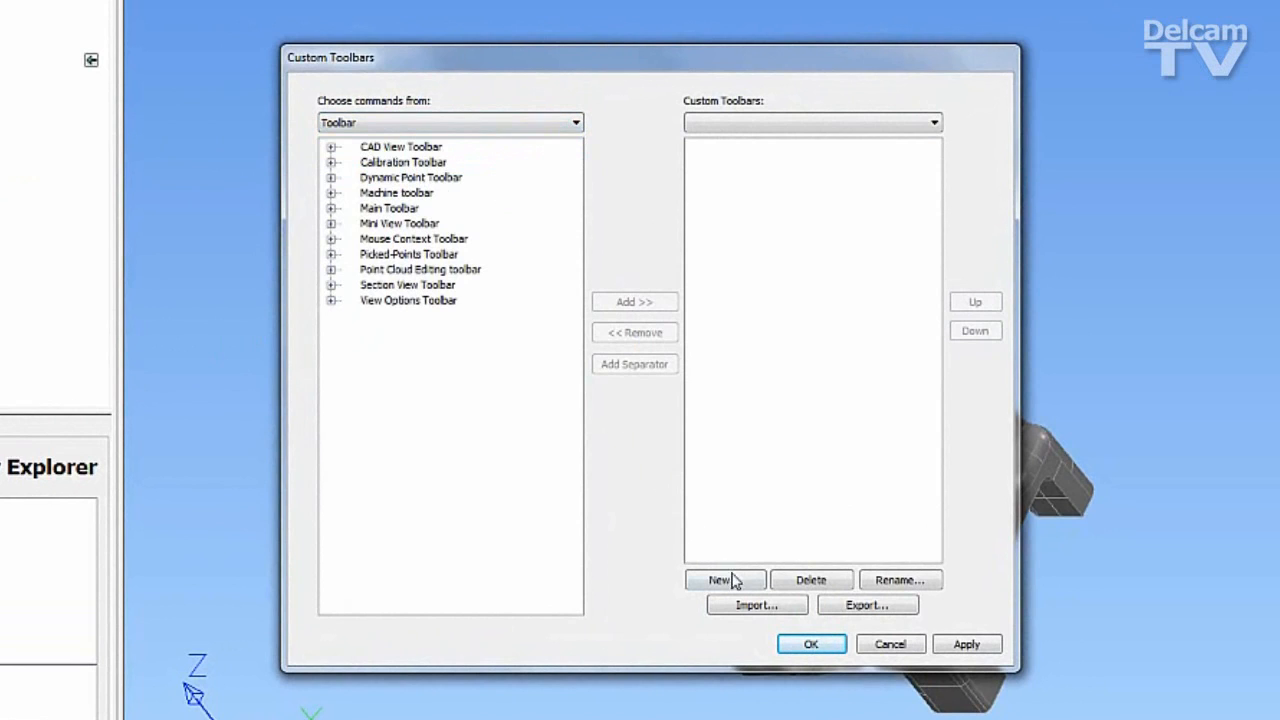
click(725, 578)
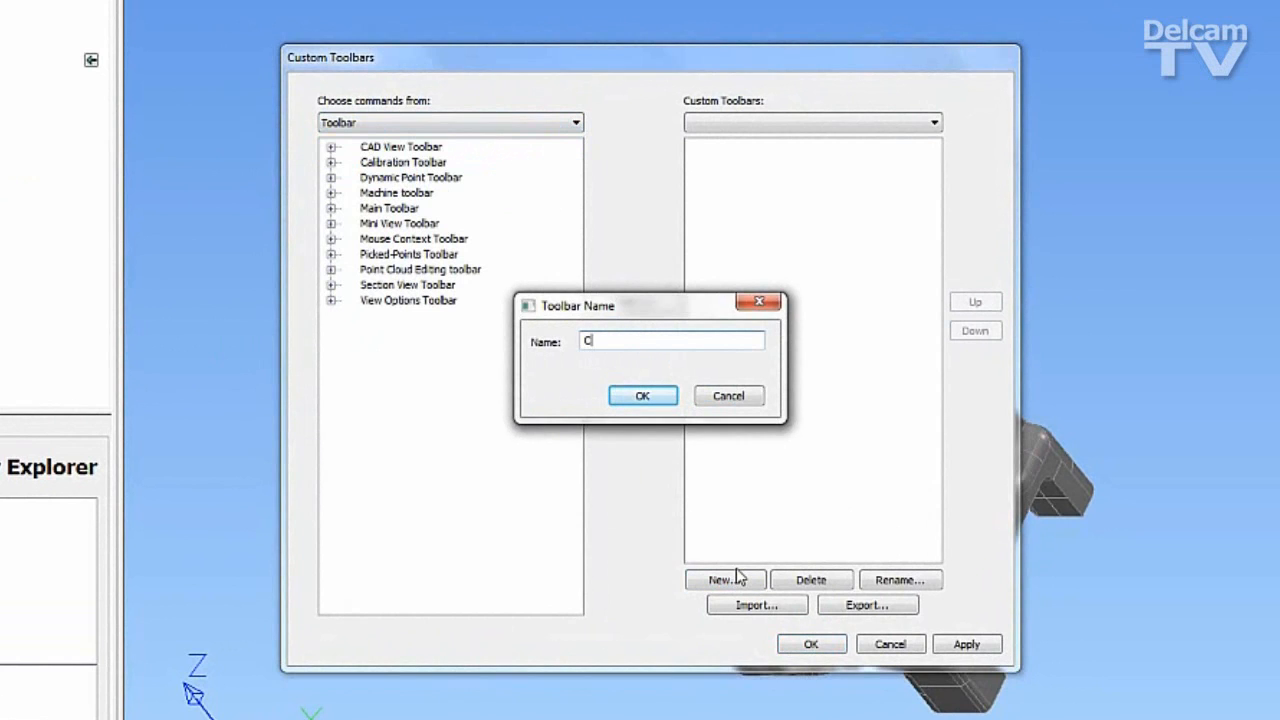
text(Custom Toolbar)
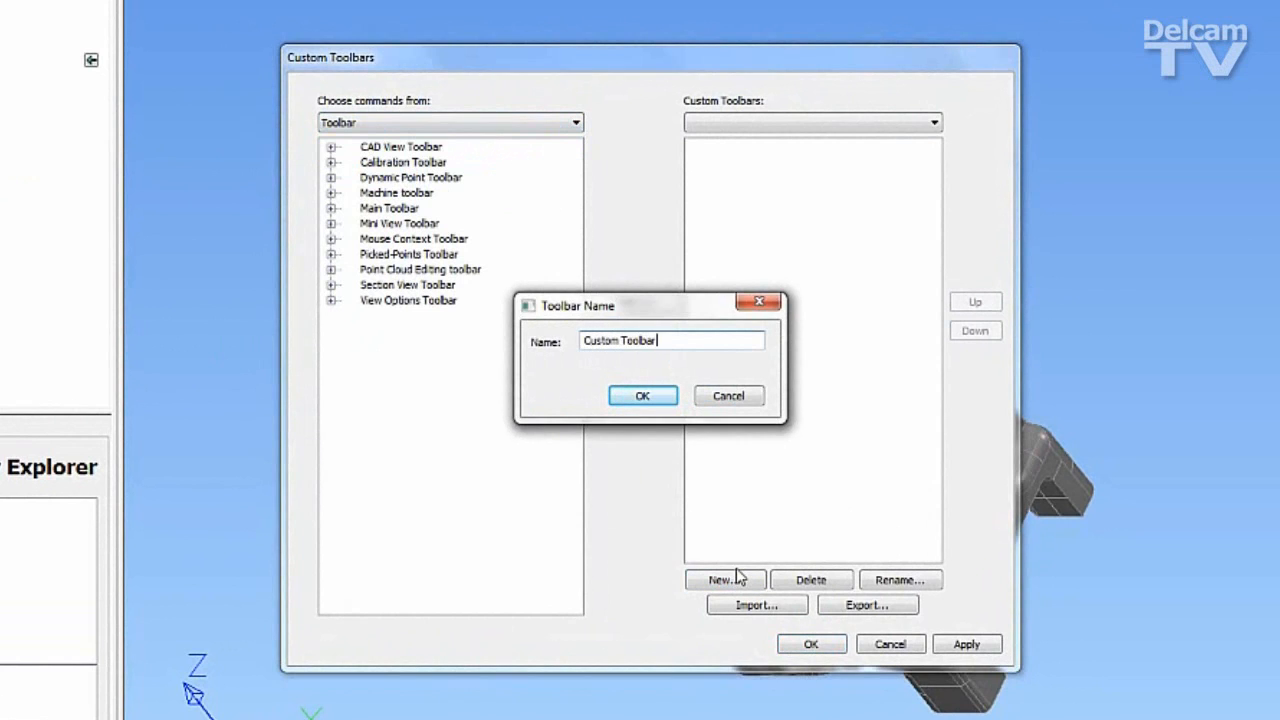
click(642, 395)
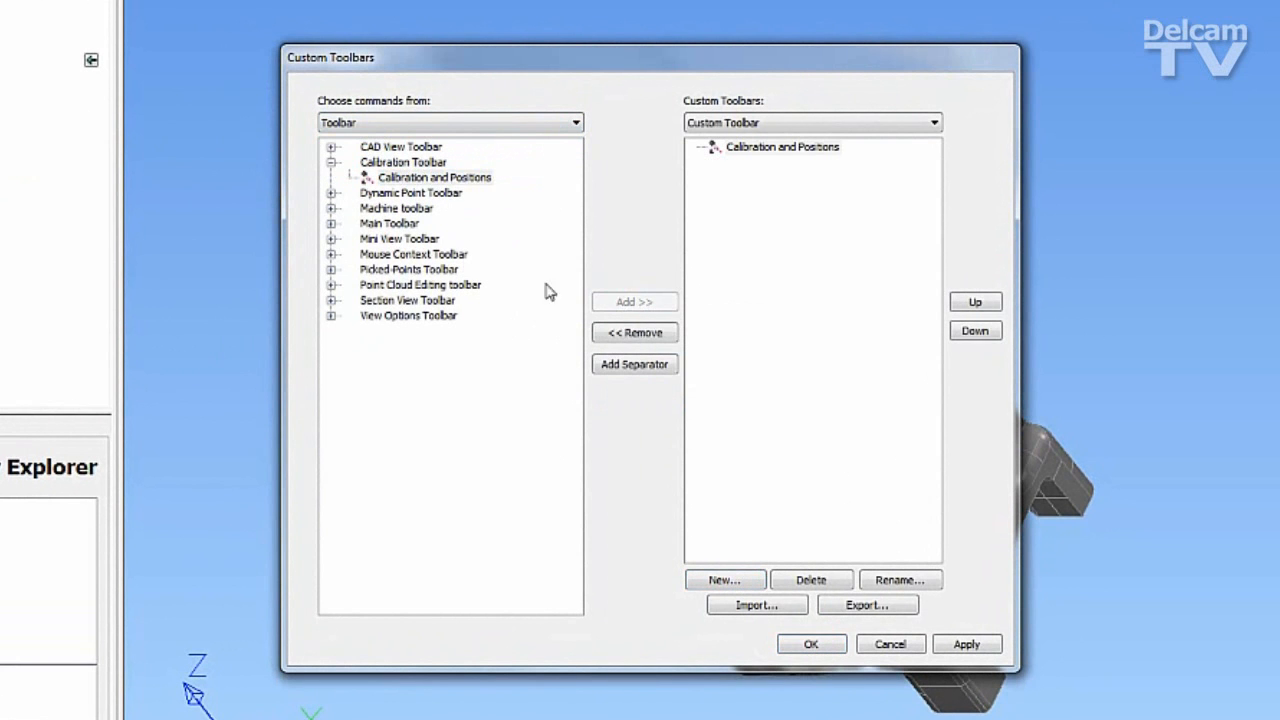
Step: Add Connect document to the Machine, Save and Play All, drop Home the Machine, then reorder items
click(634, 302)
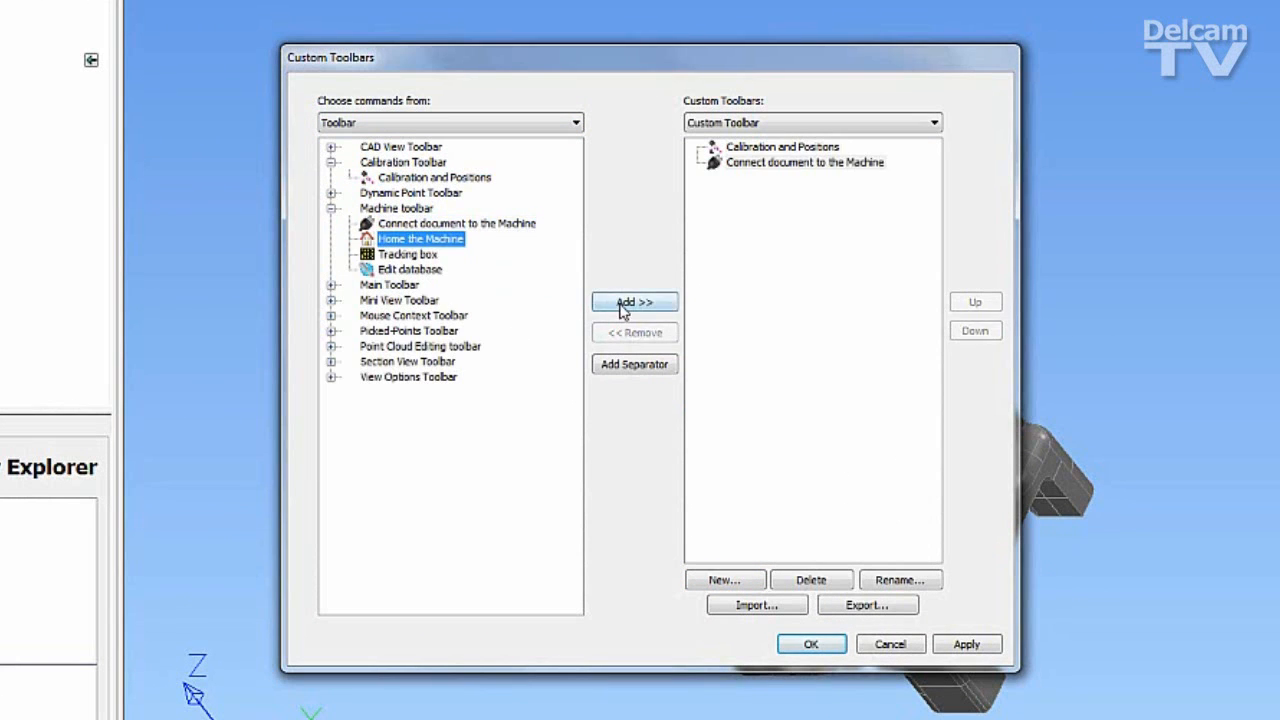
click(634, 302)
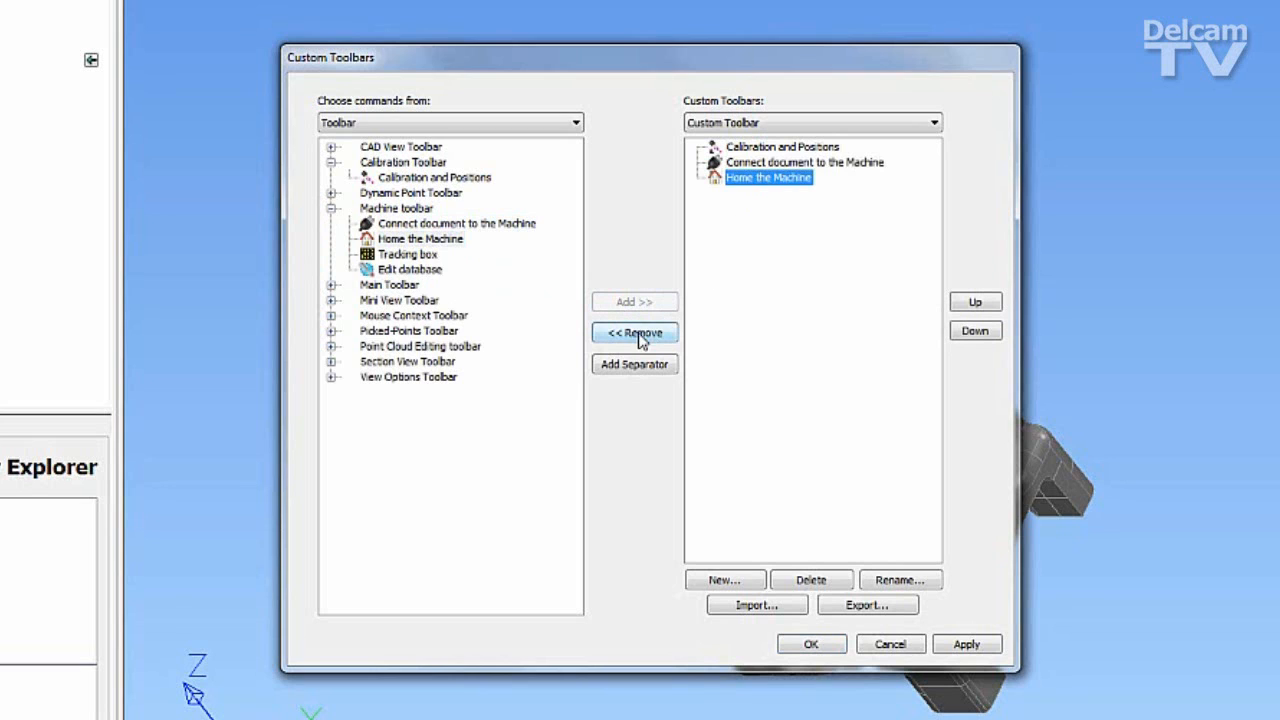
click(634, 332)
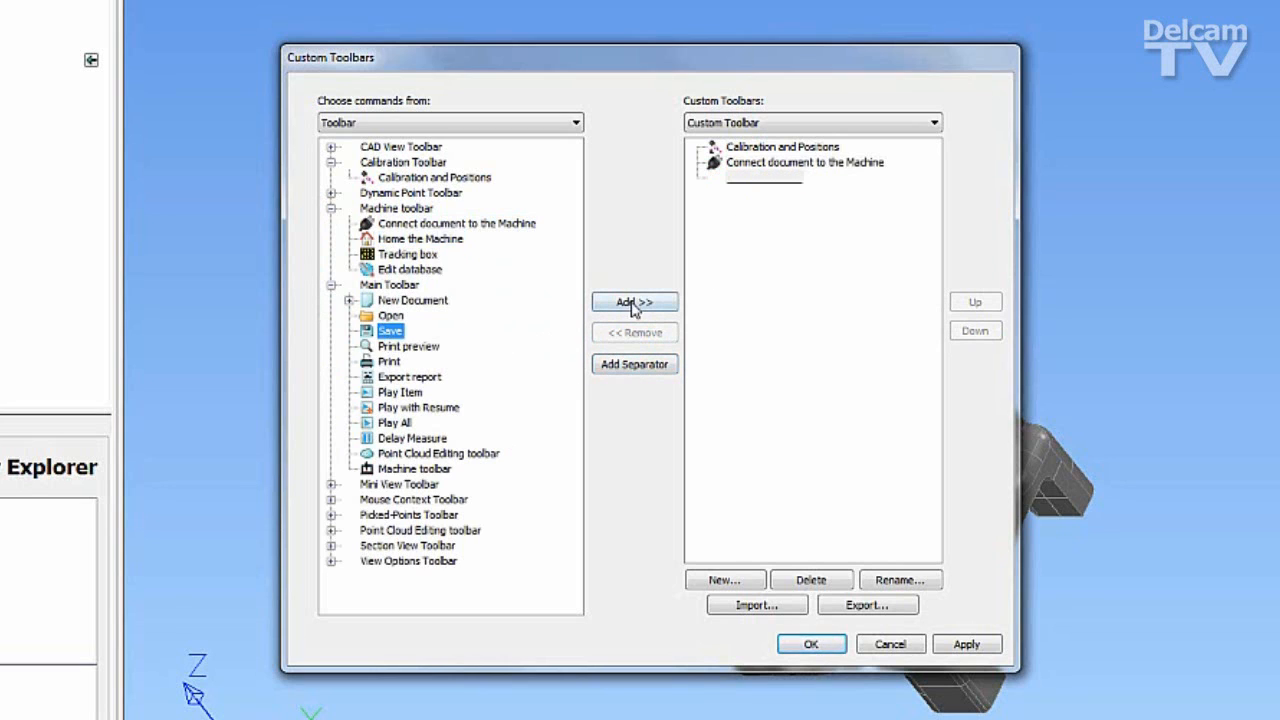
click(634, 302)
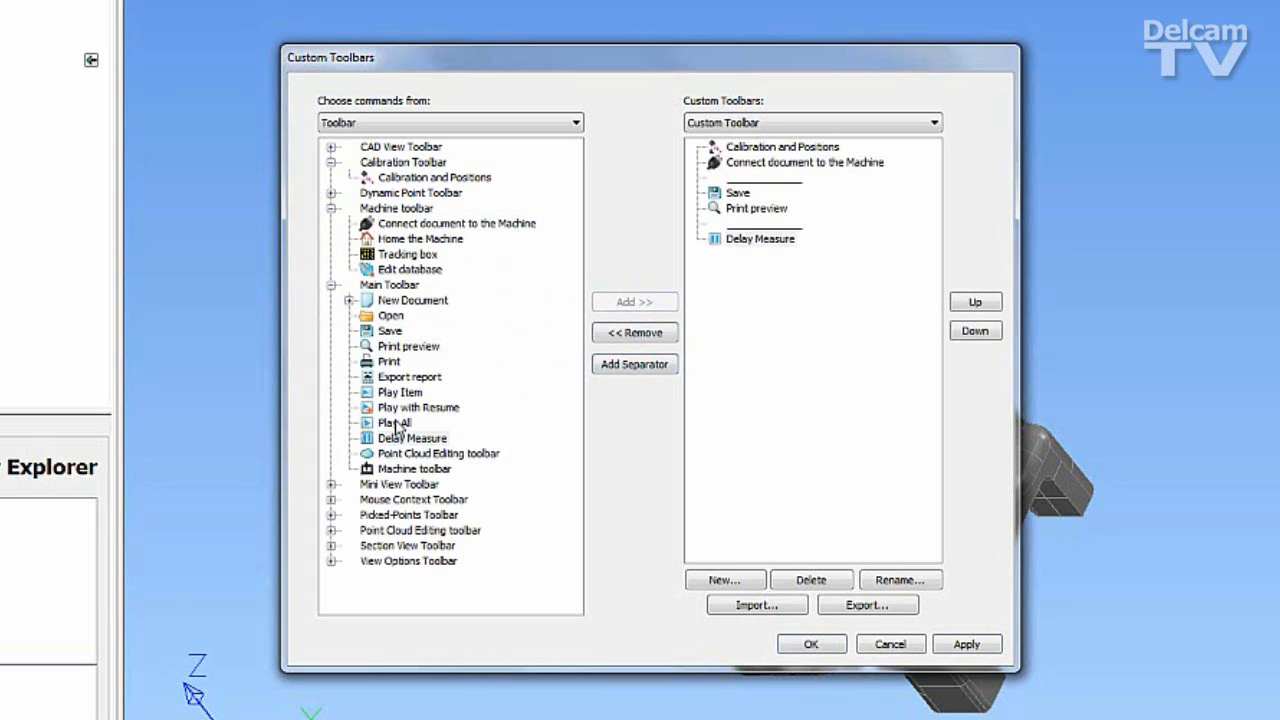
click(634, 302)
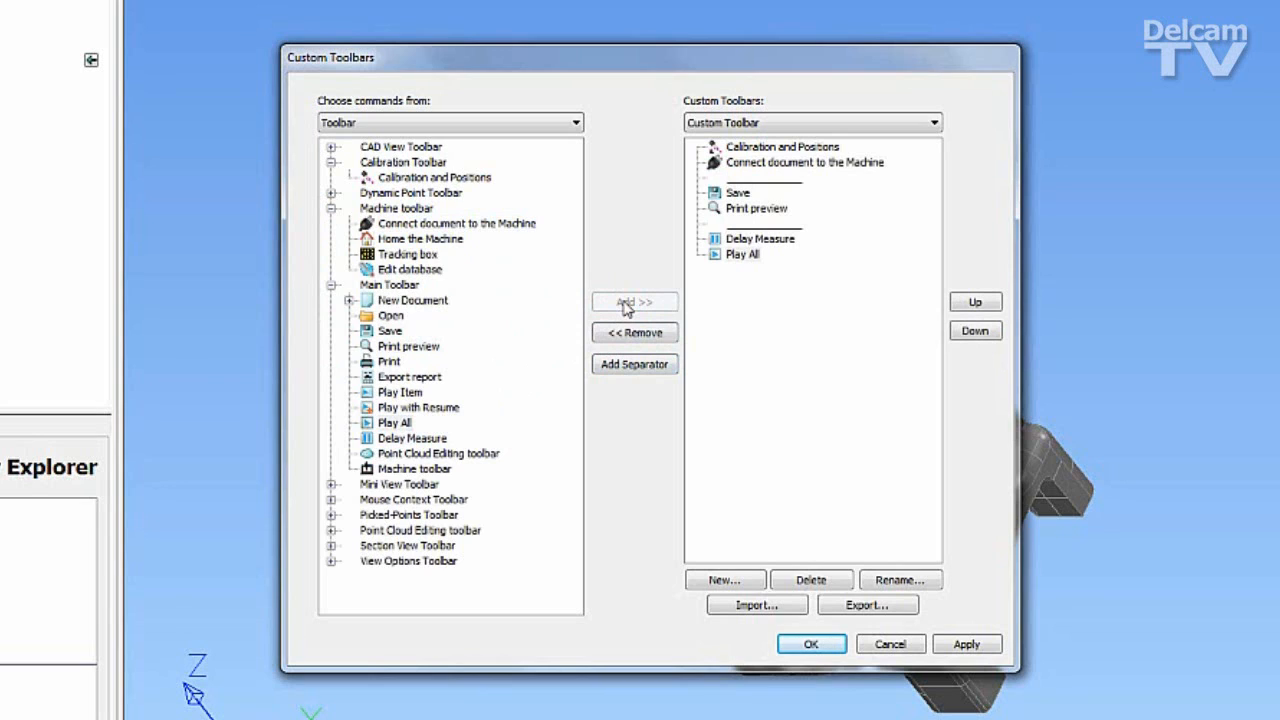
click(974, 302)
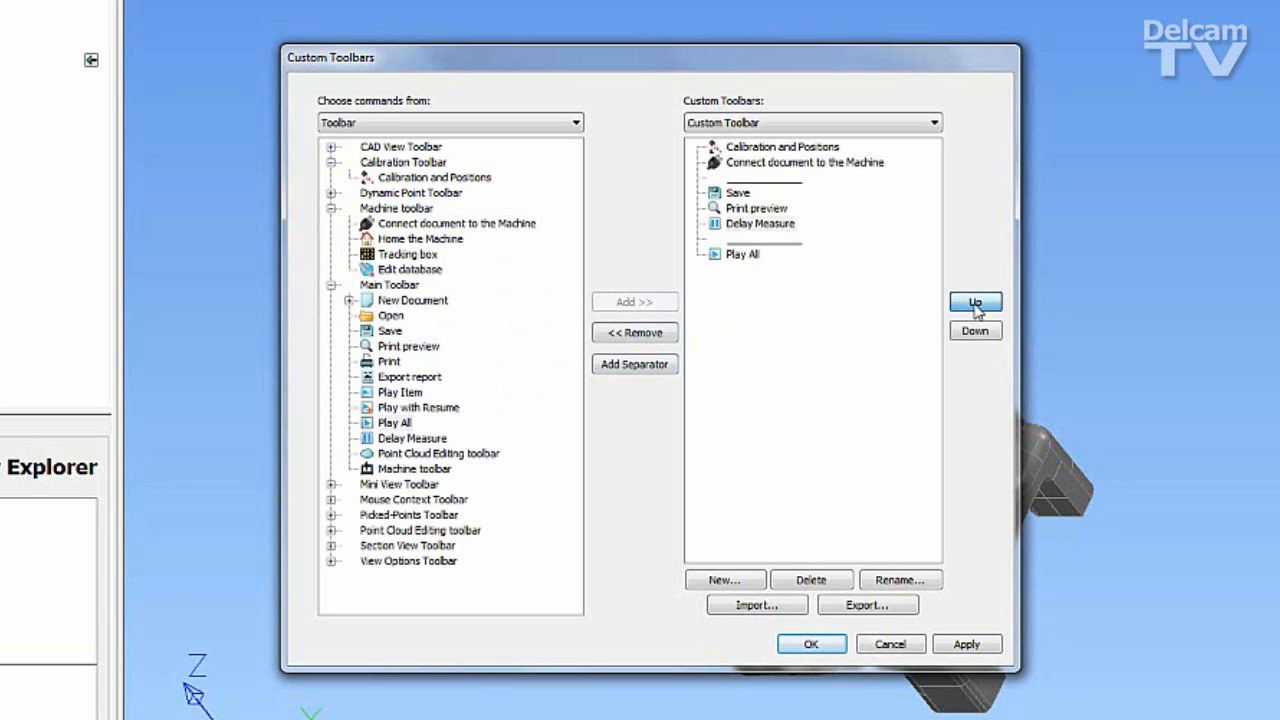
click(975, 331)
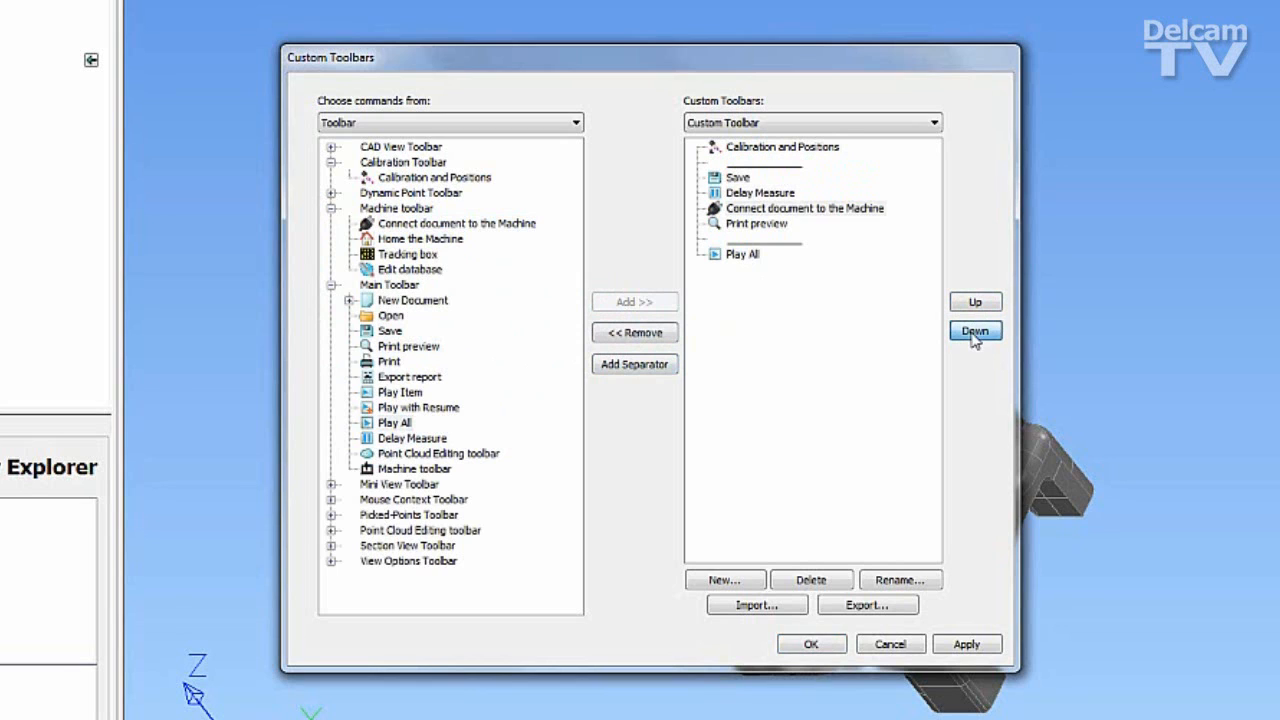
mouse_move(892, 586)
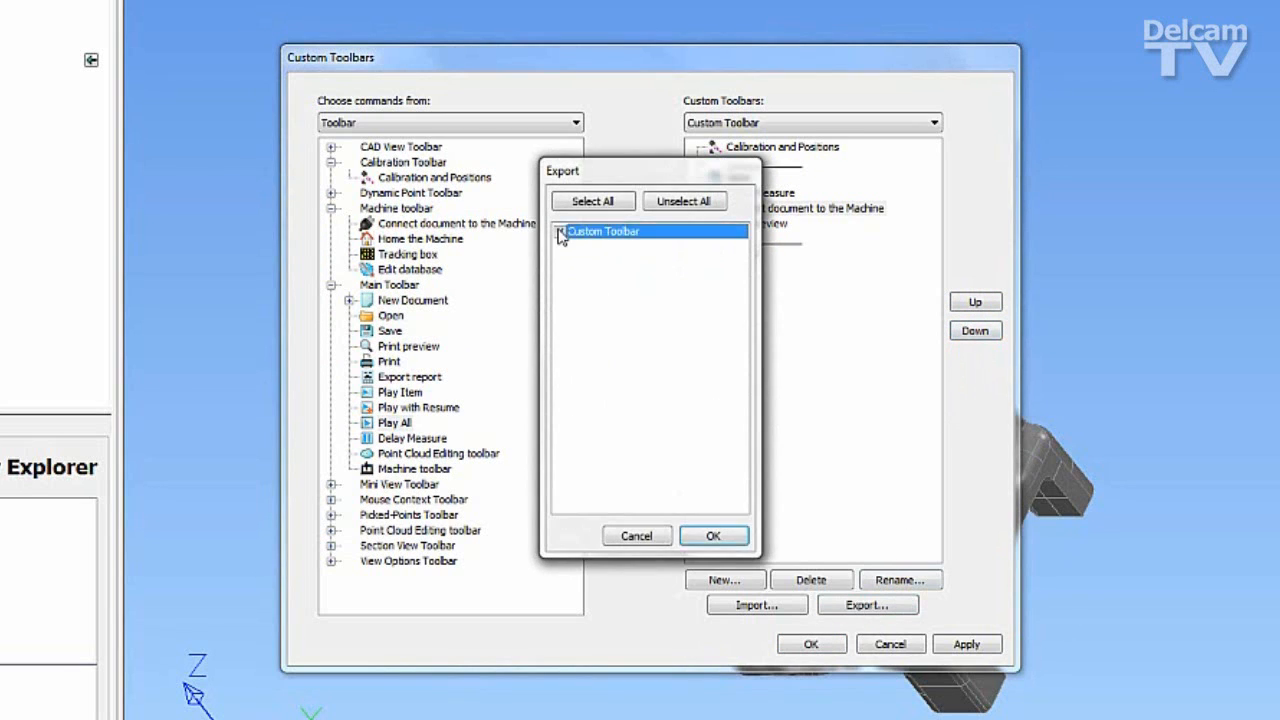
Step: Export Custom Toolbar to a file named custom_toolbar.udt
click(713, 535)
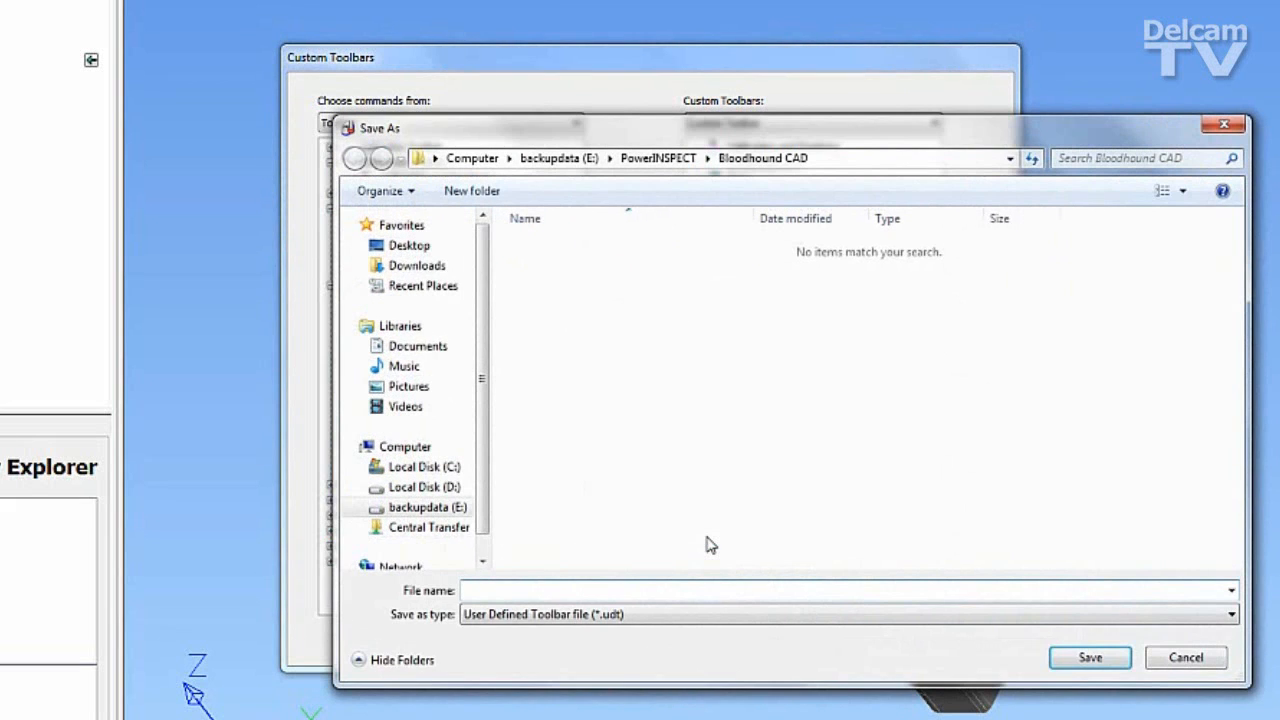
text(custom_toolbar)
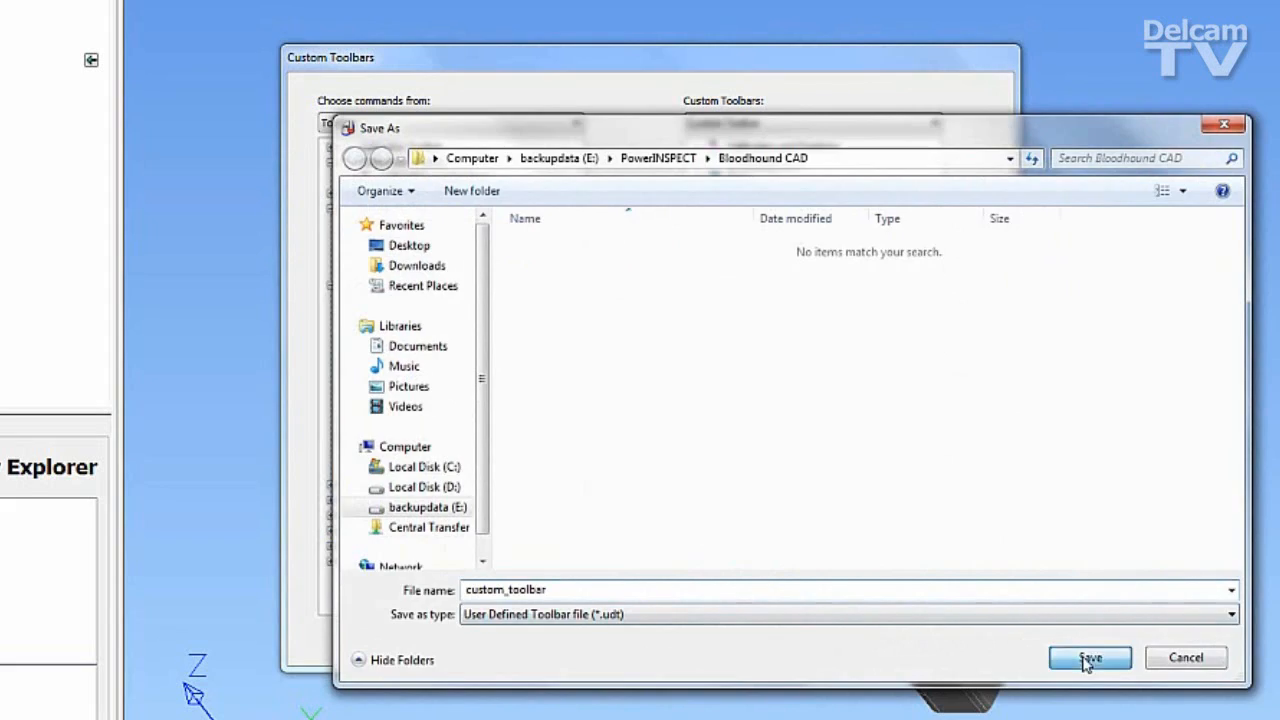
click(1089, 658)
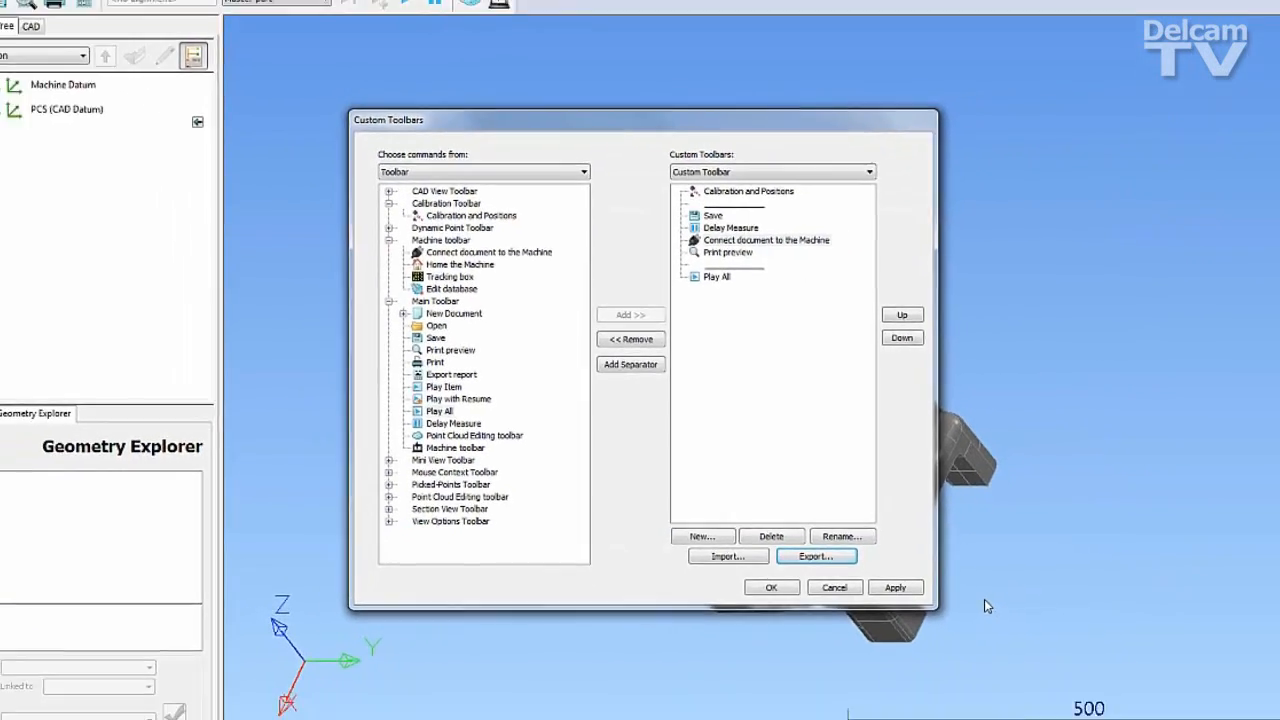